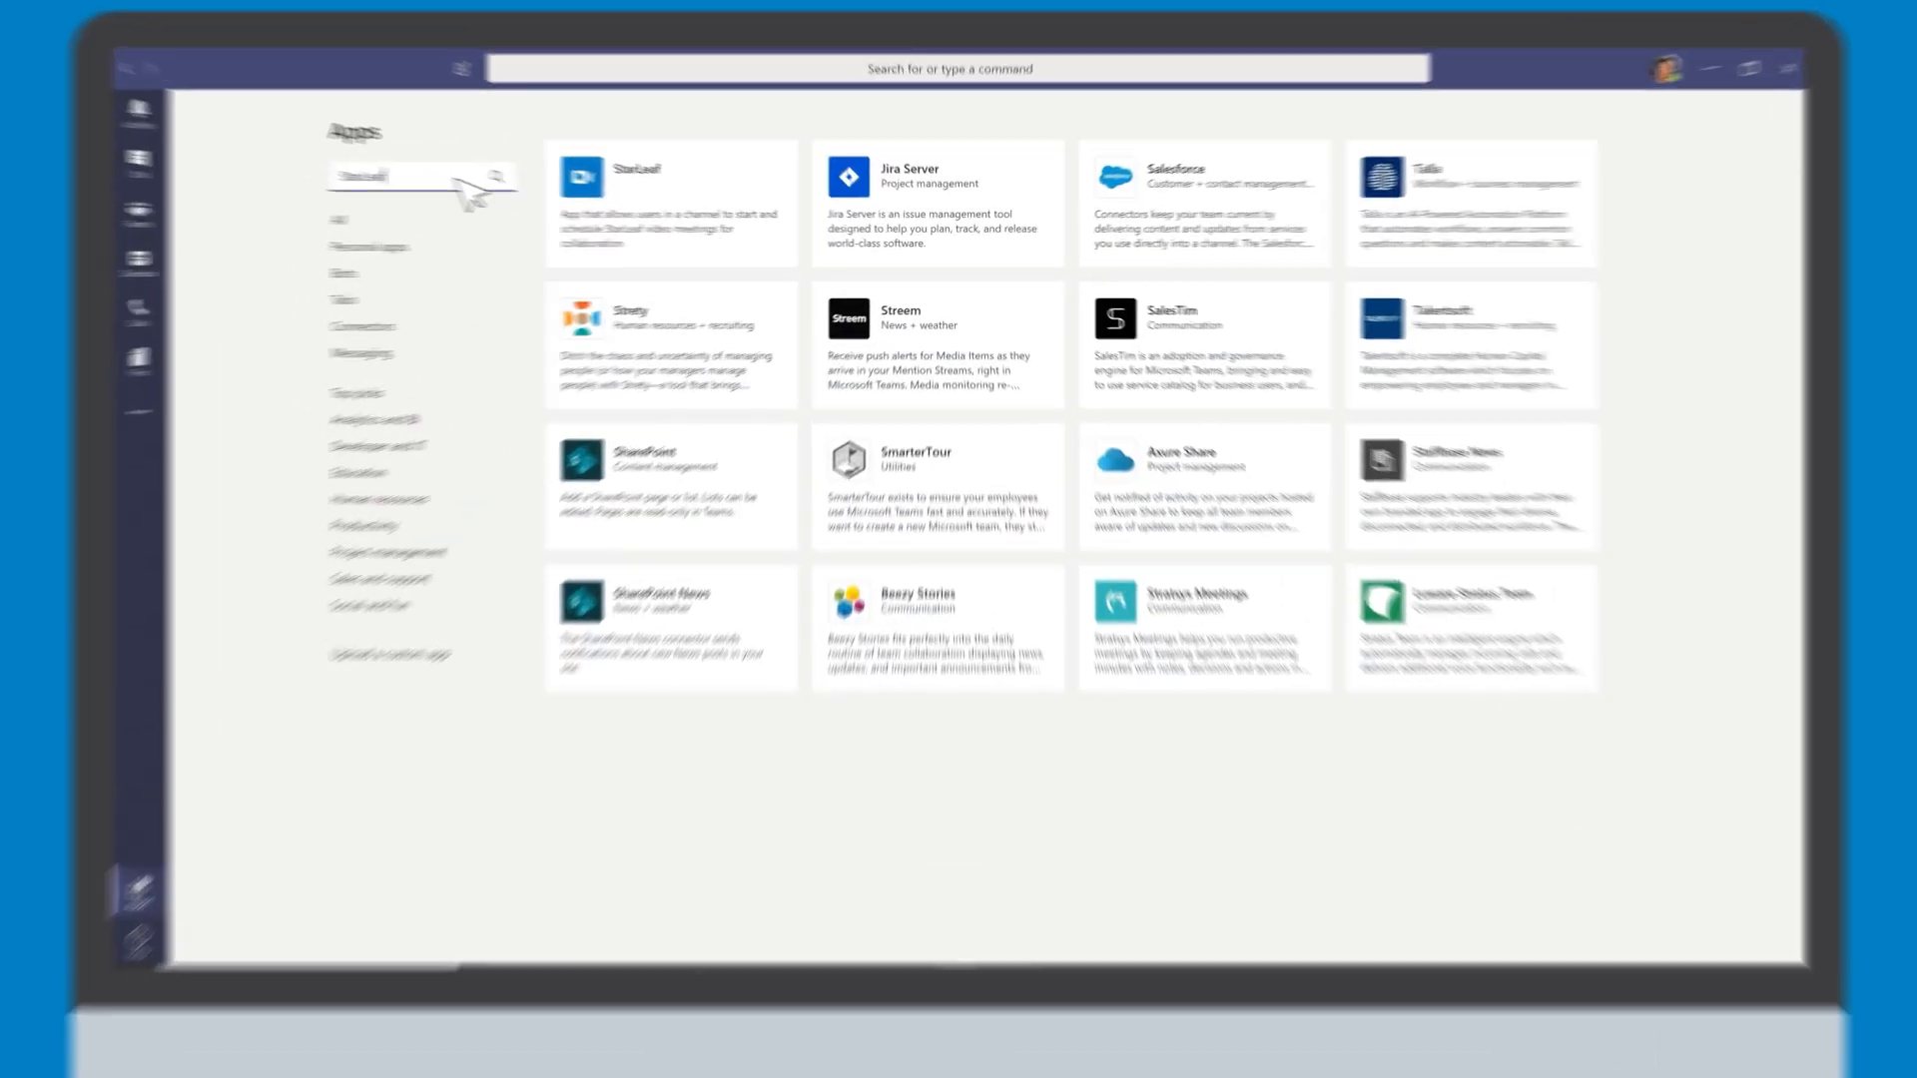
Step: Add the StarLeaf app to the Marketing Team so its bot posts in the General channel
click(671, 204)
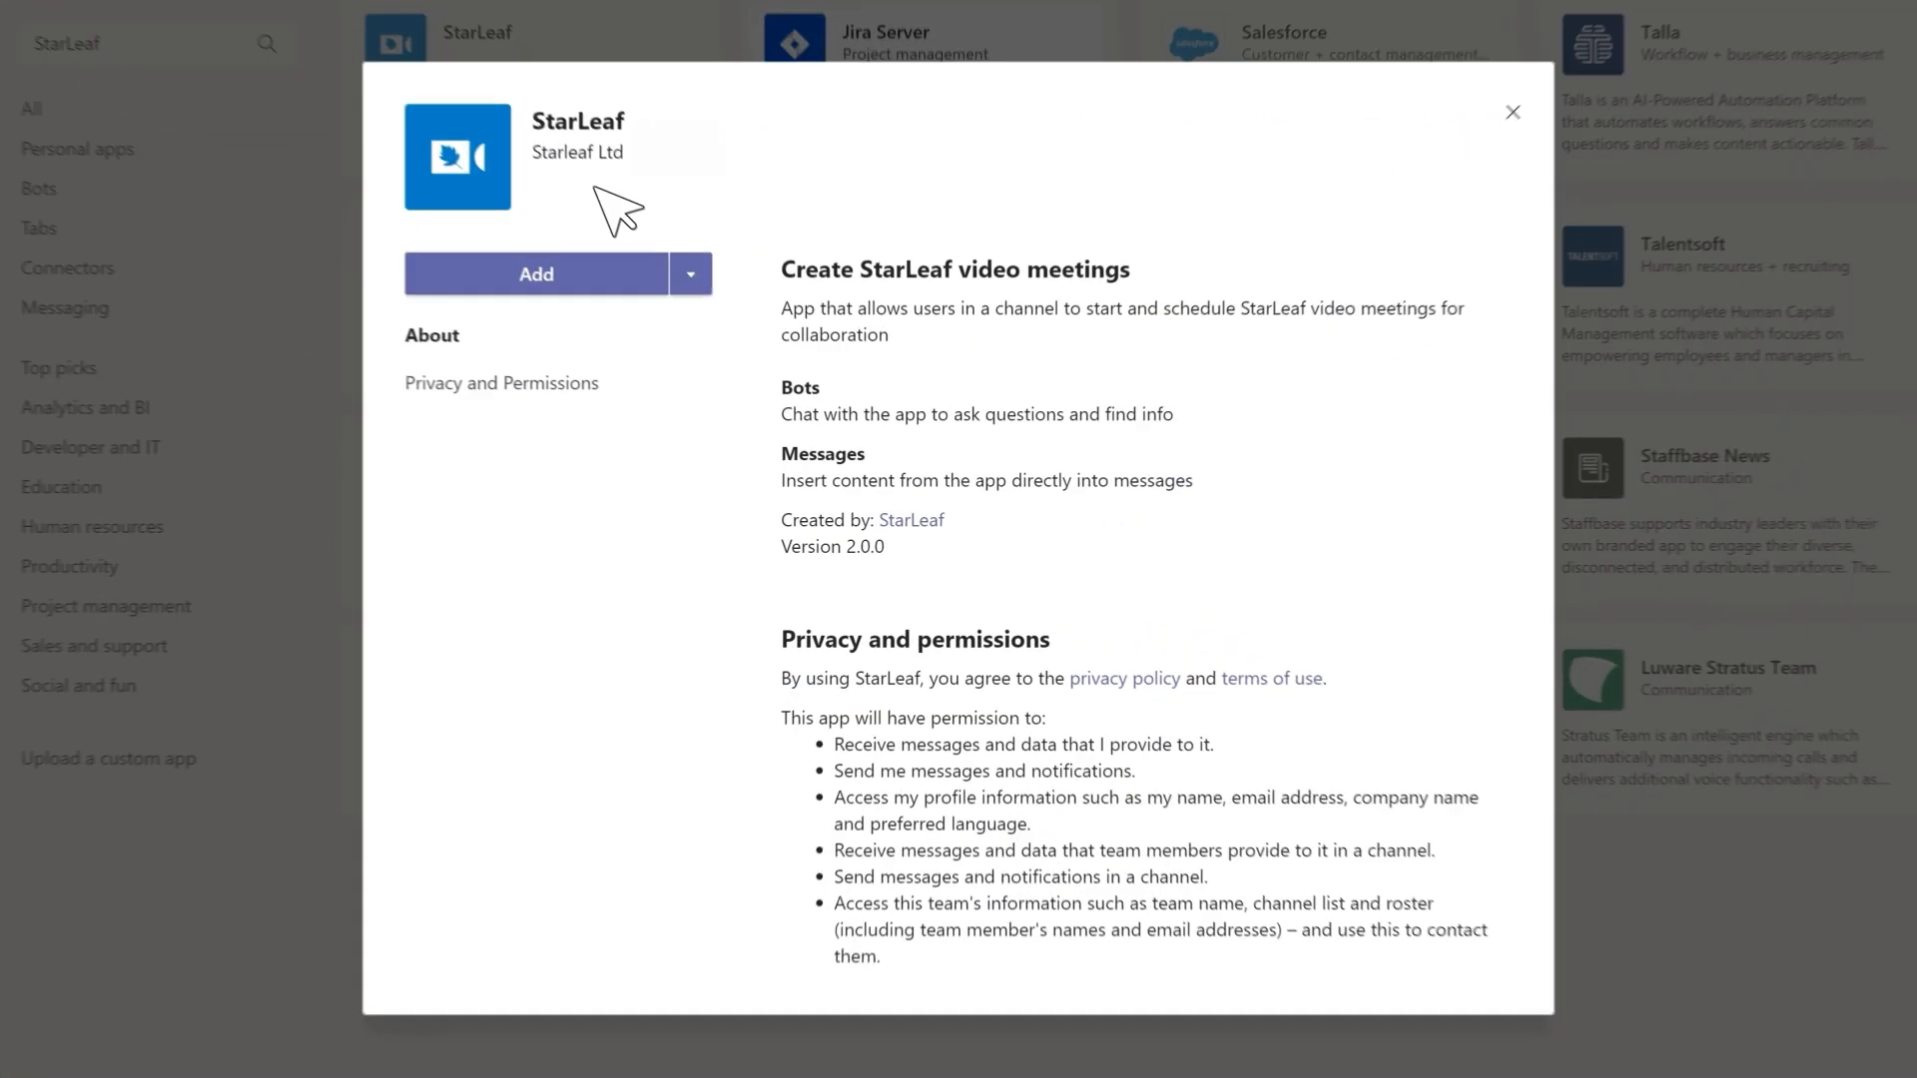
click(535, 273)
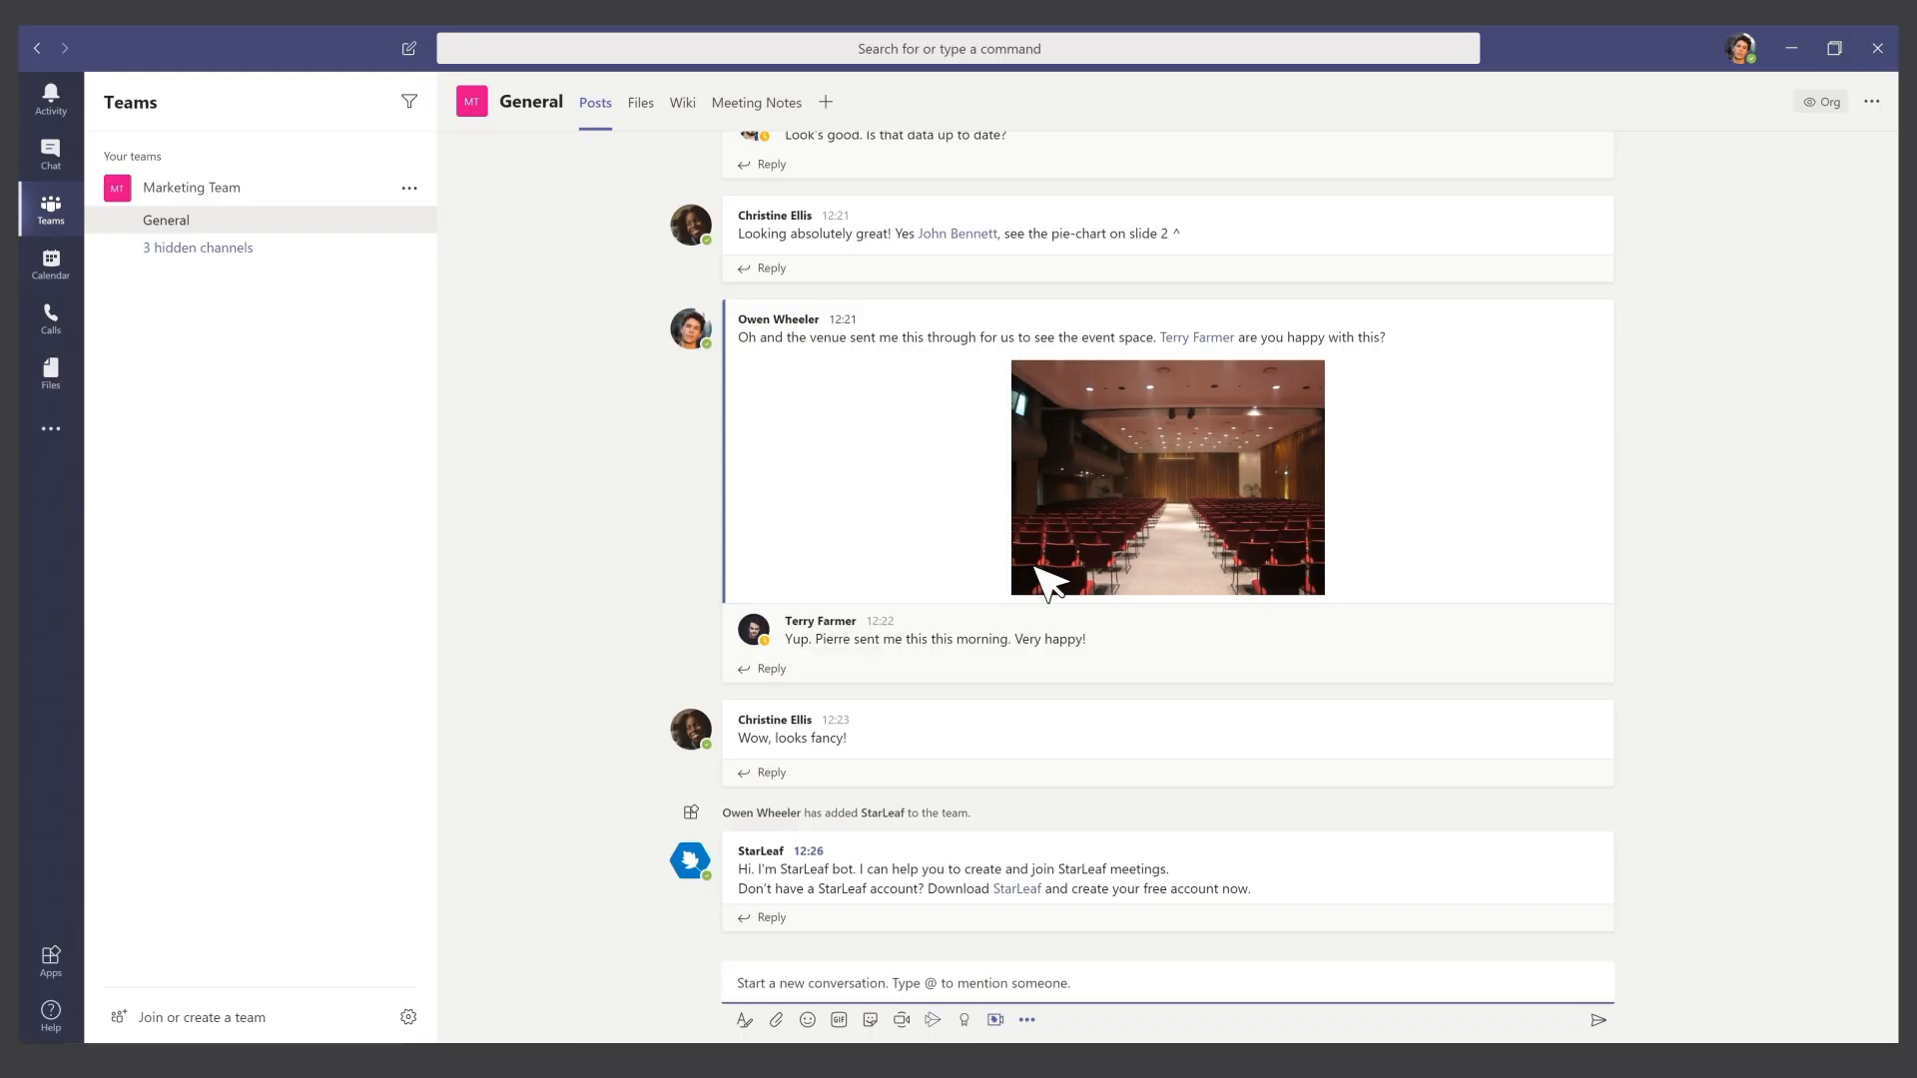
Step: Create a StarLeaf meeting titled 'Weekly Strategy Meeting' from the compose box and choose Schedule for later
click(994, 1018)
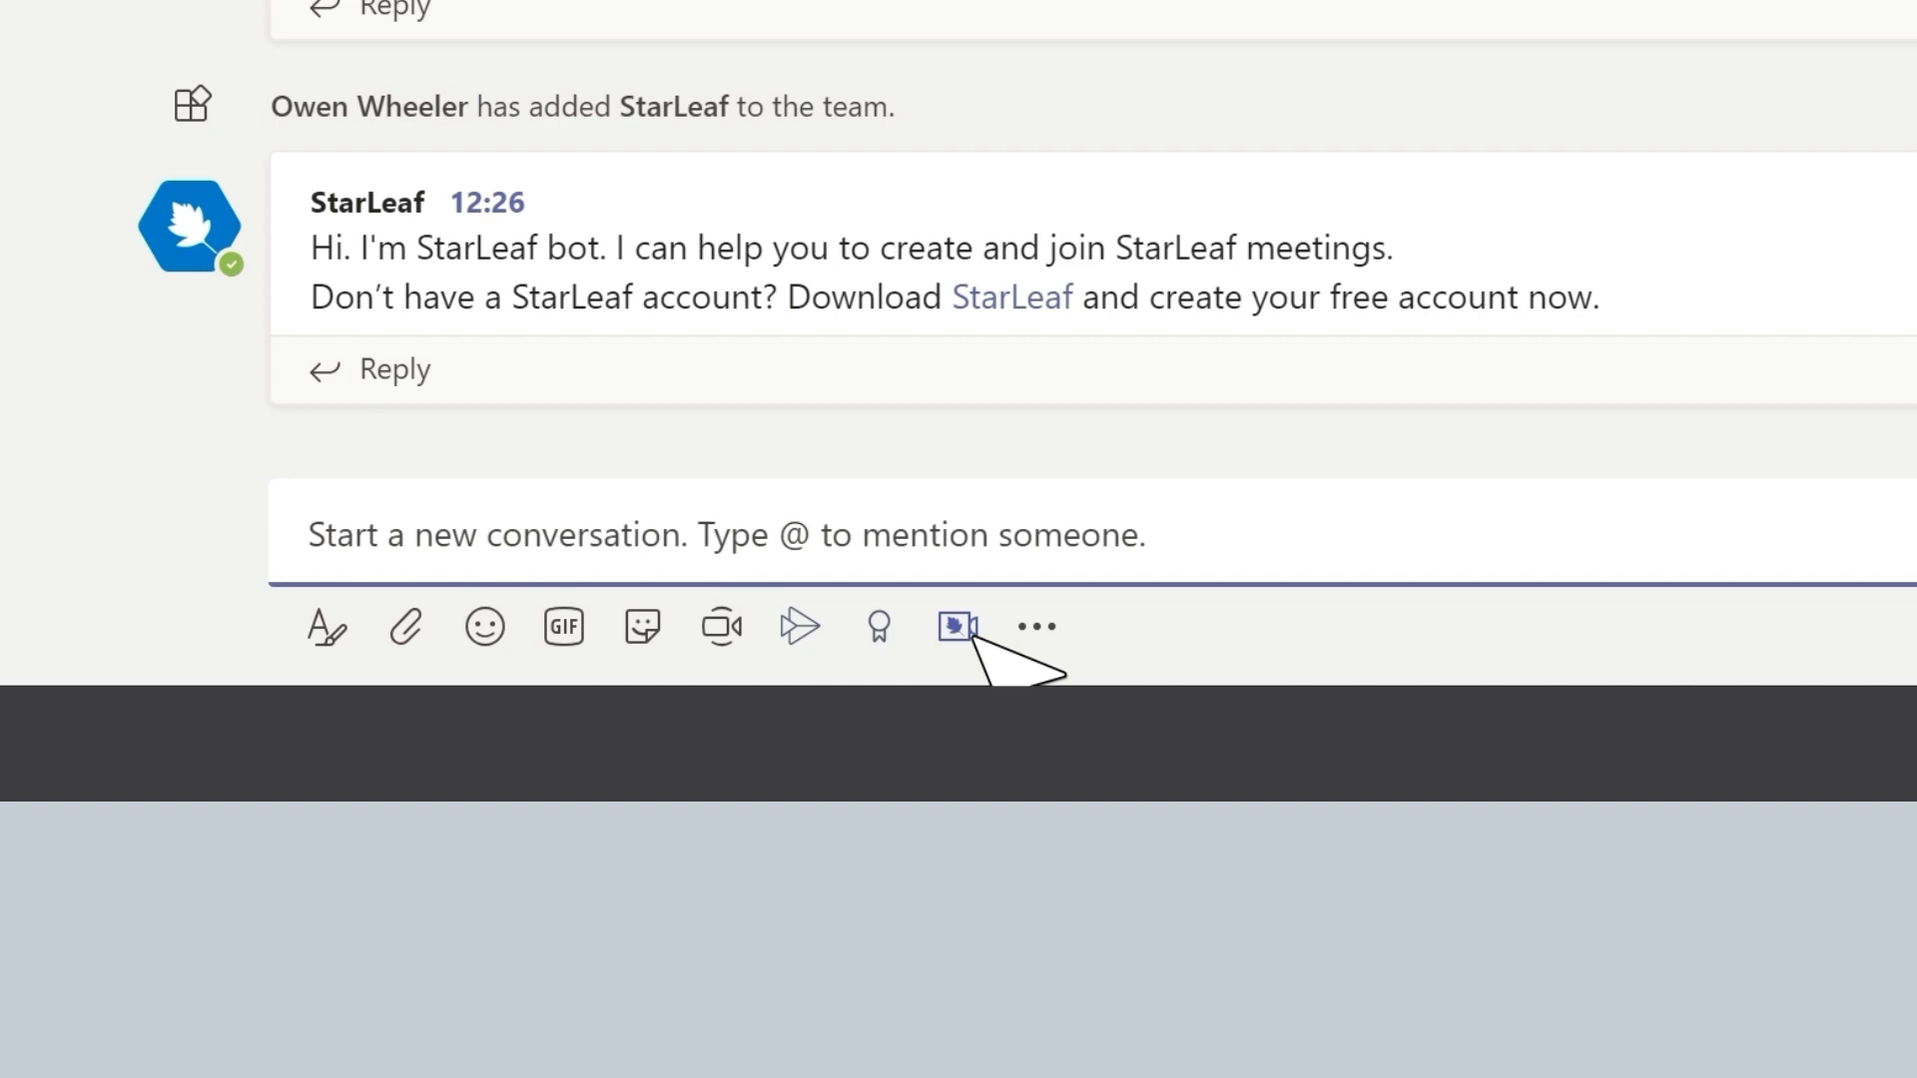
click(957, 627)
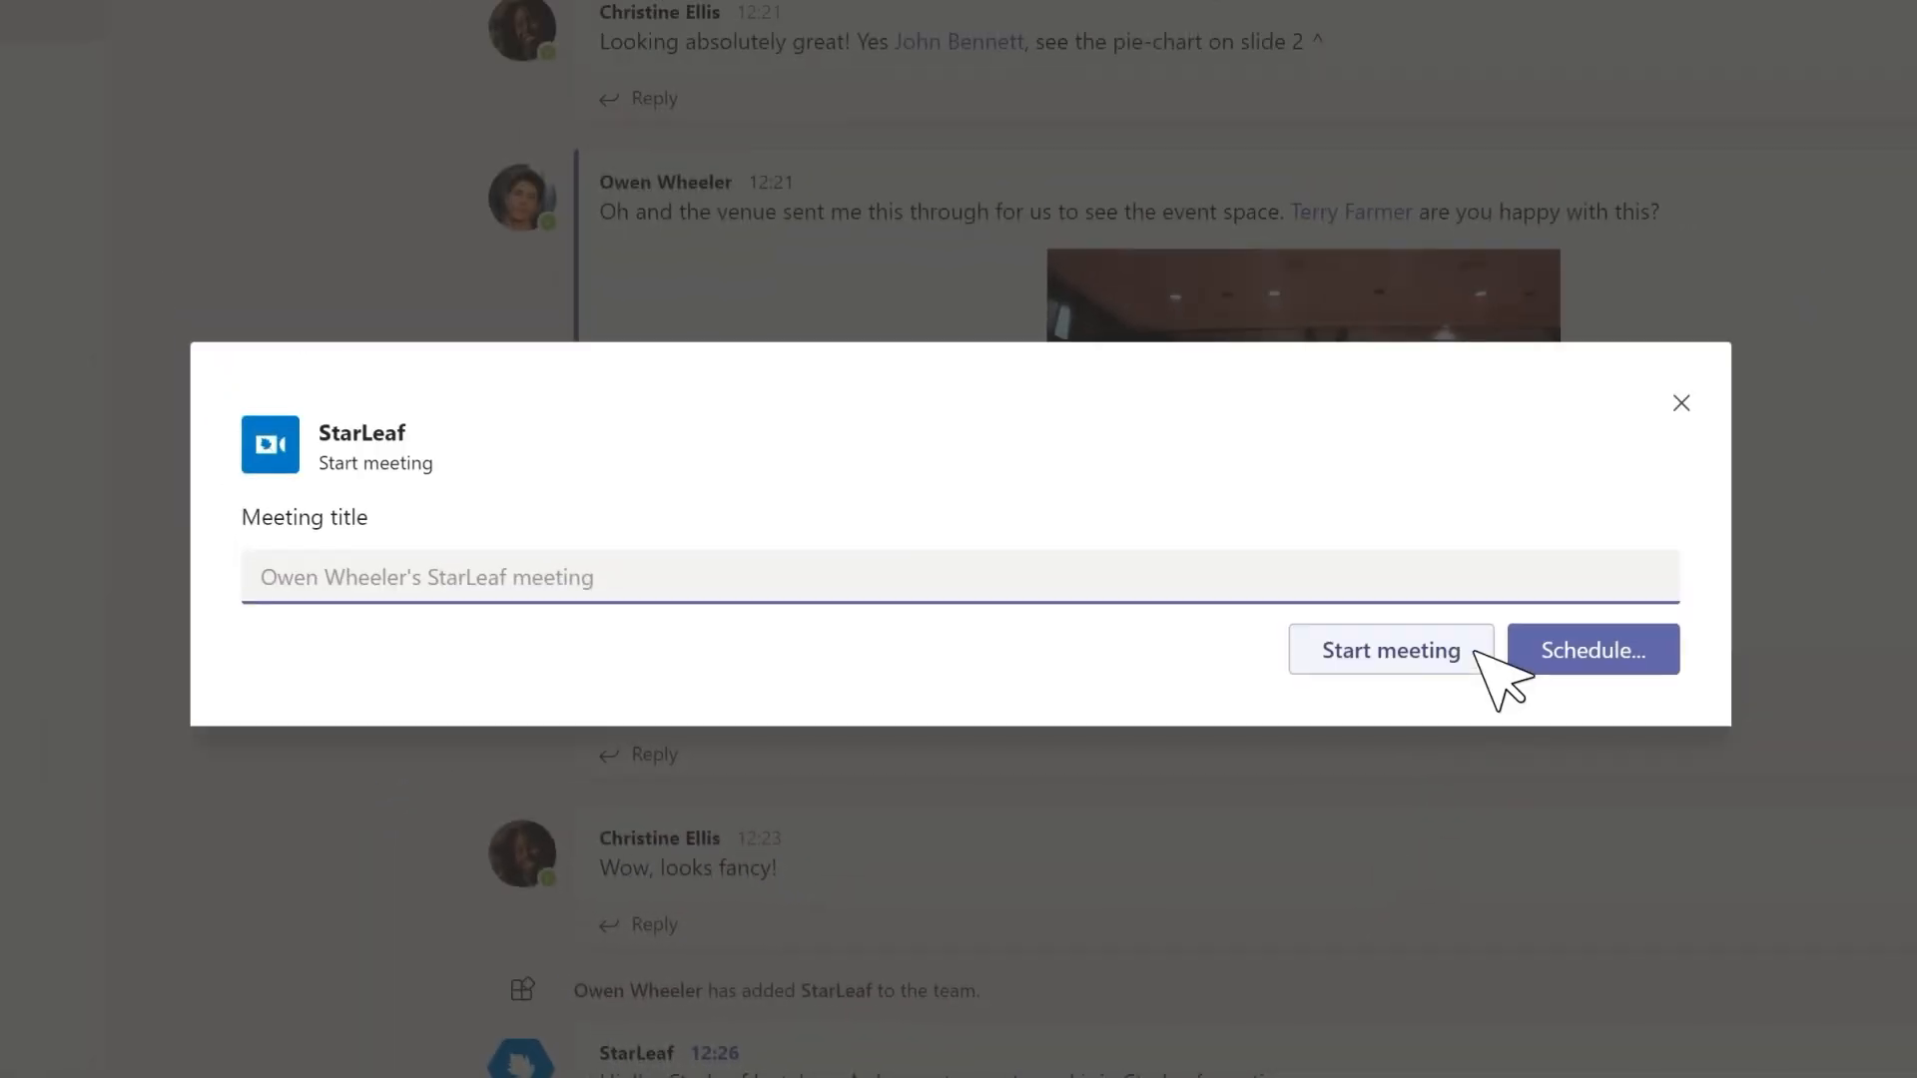
click(1390, 649)
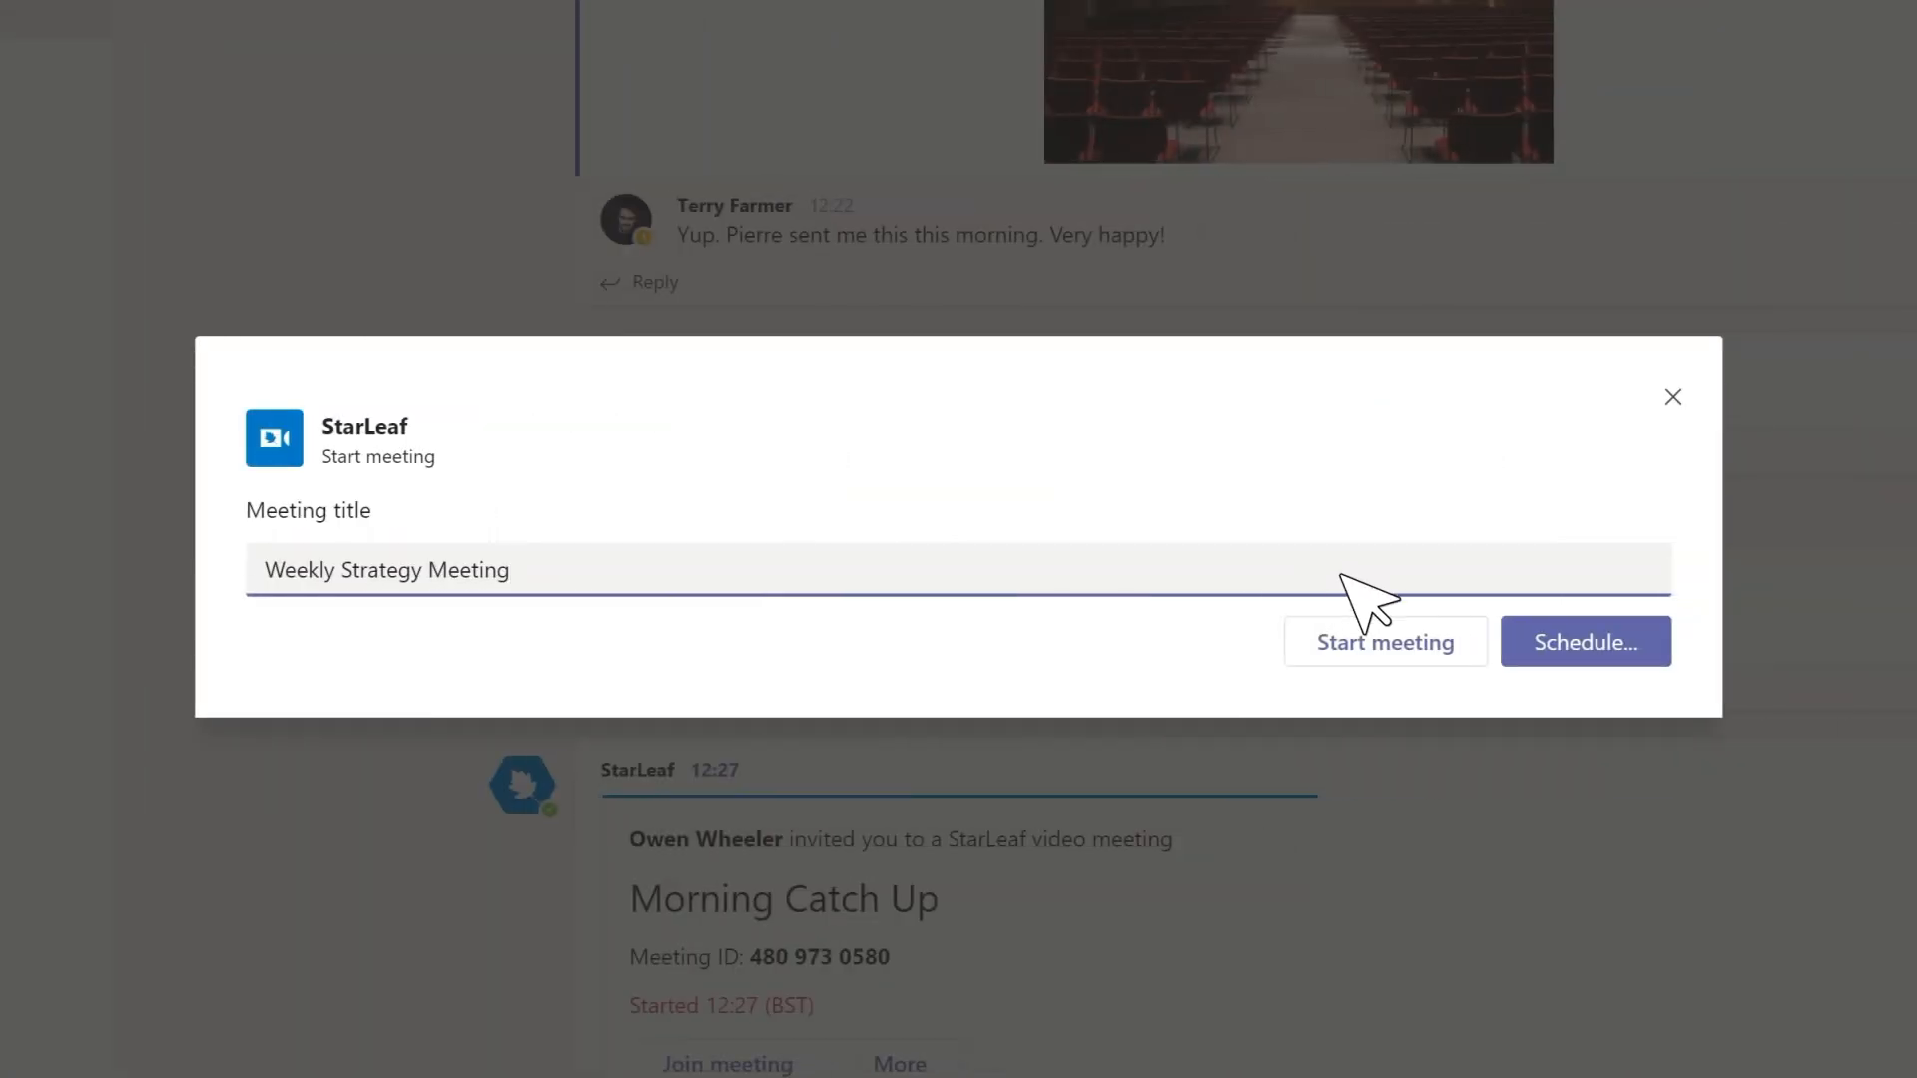
click(1583, 641)
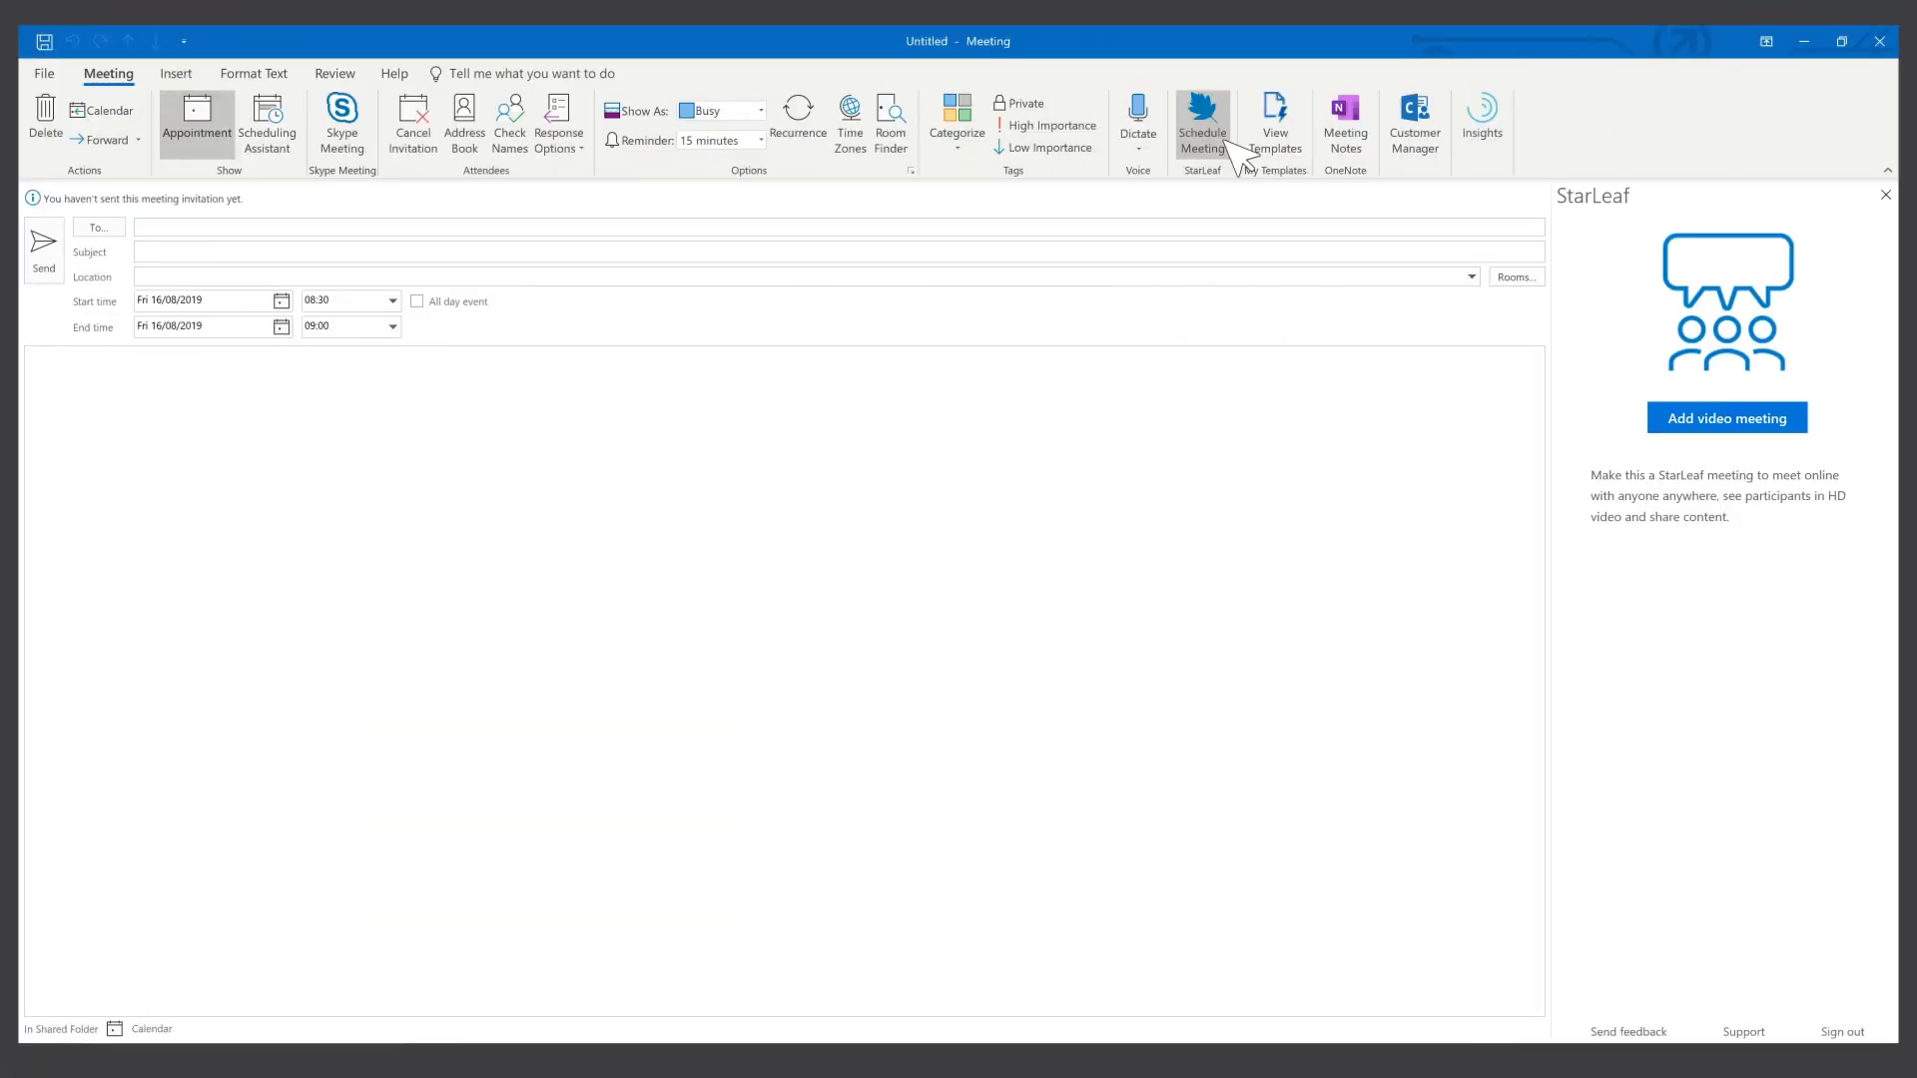
click(1725, 417)
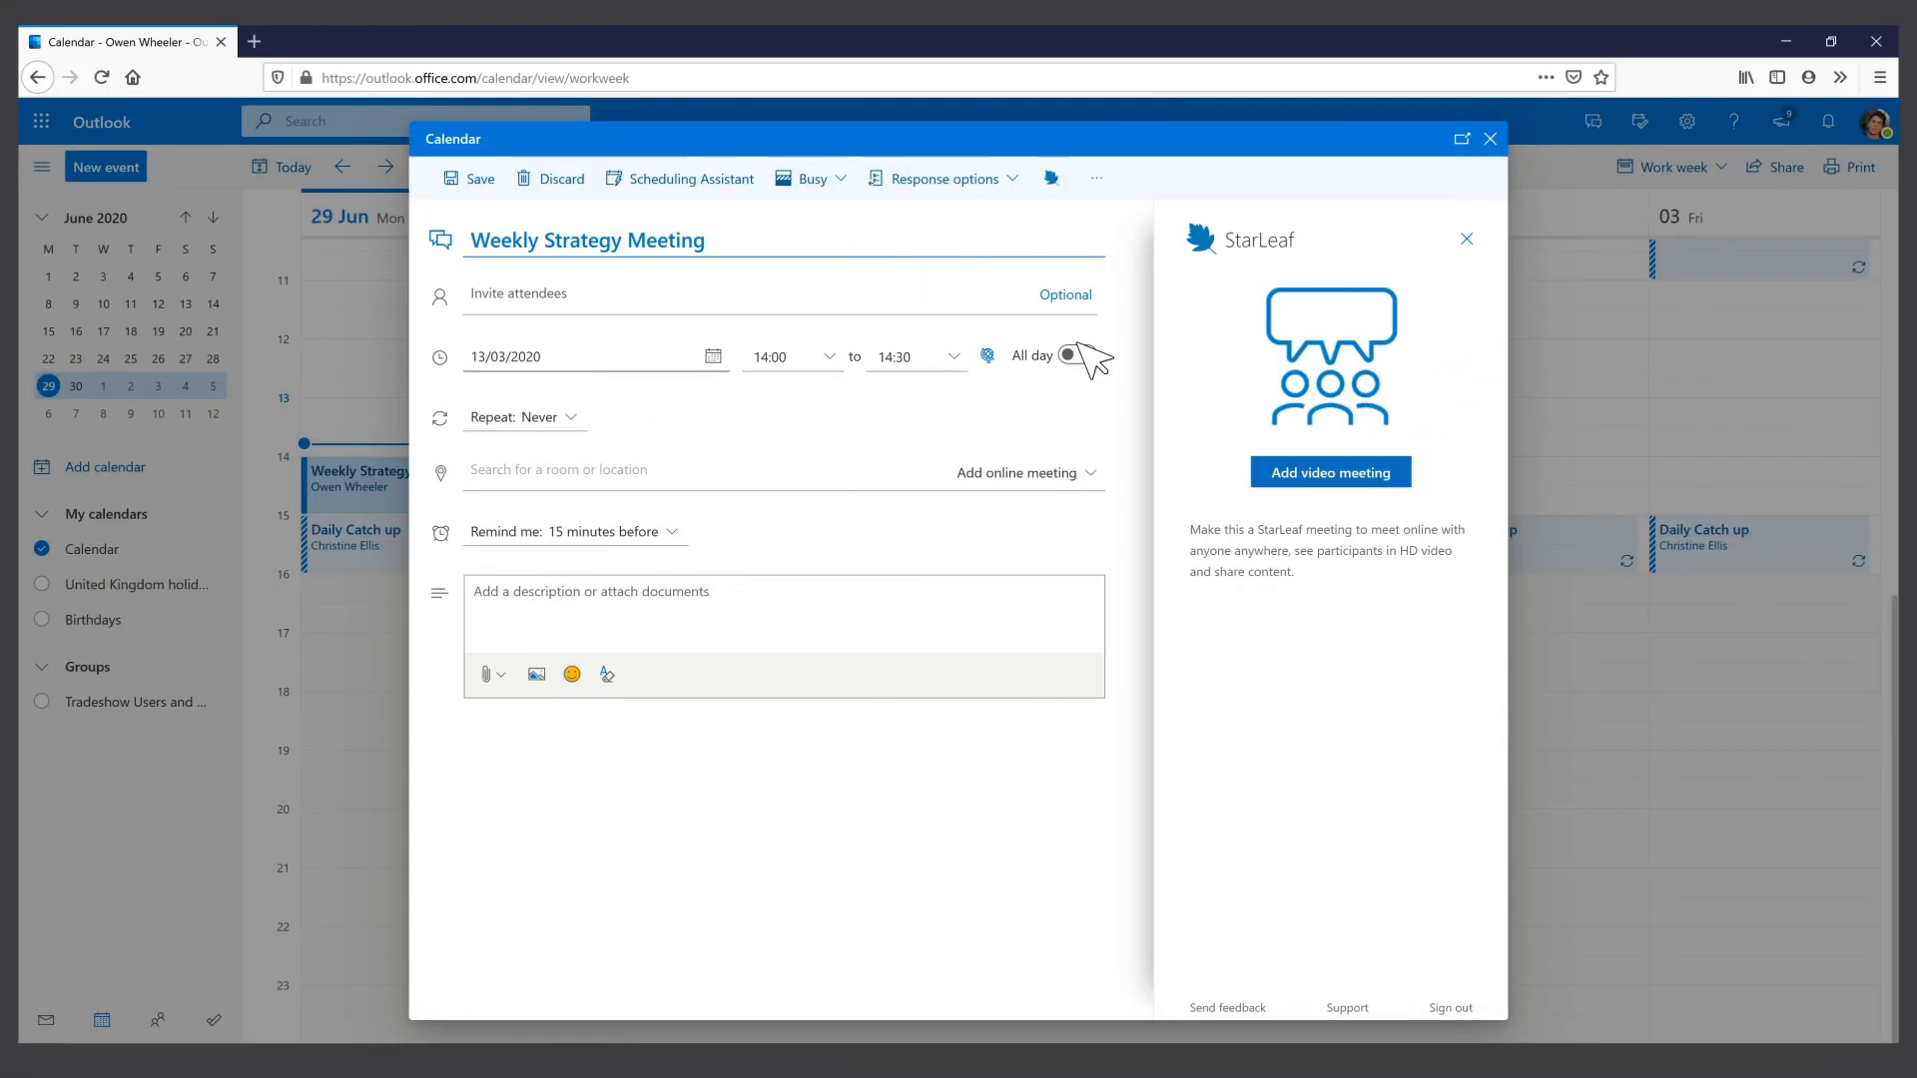
Step: Attach a StarLeaf video meeting link to the event and turn meeting recording on
click(1330, 471)
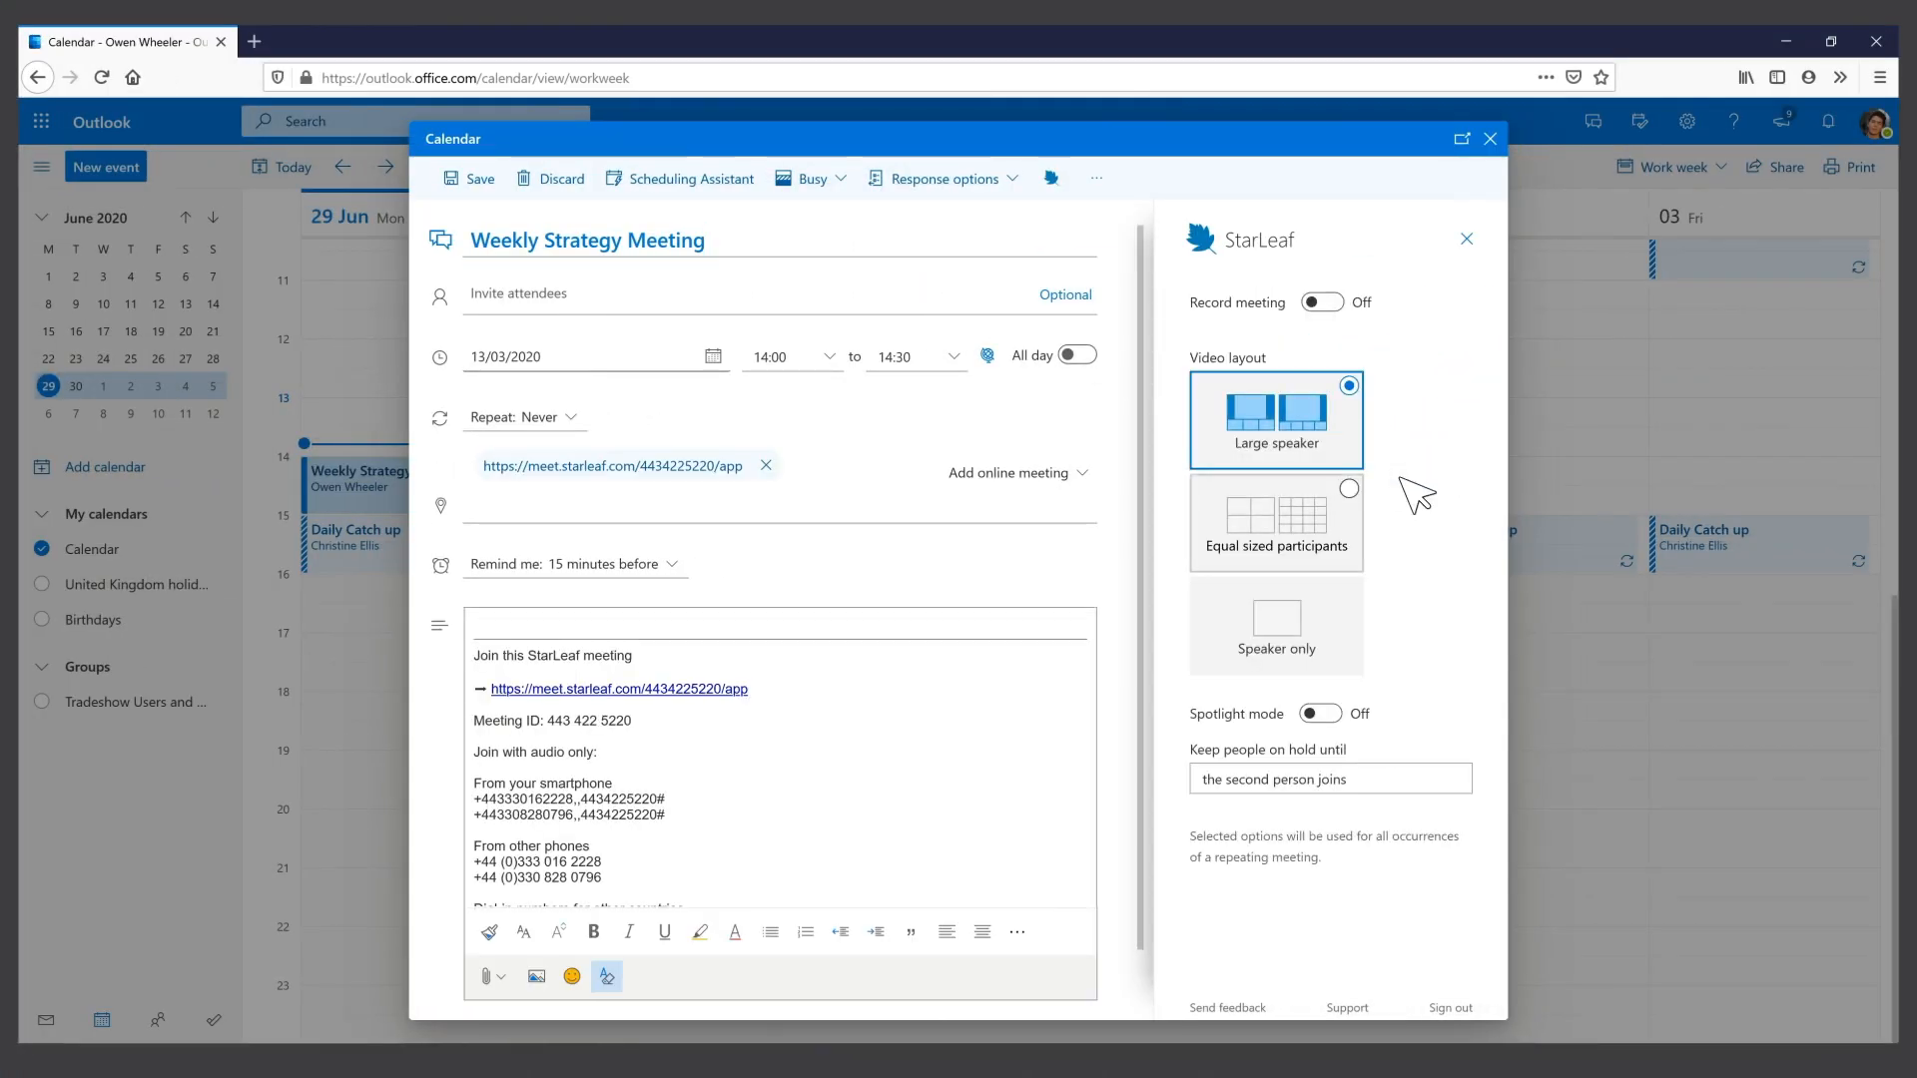
click(1320, 302)
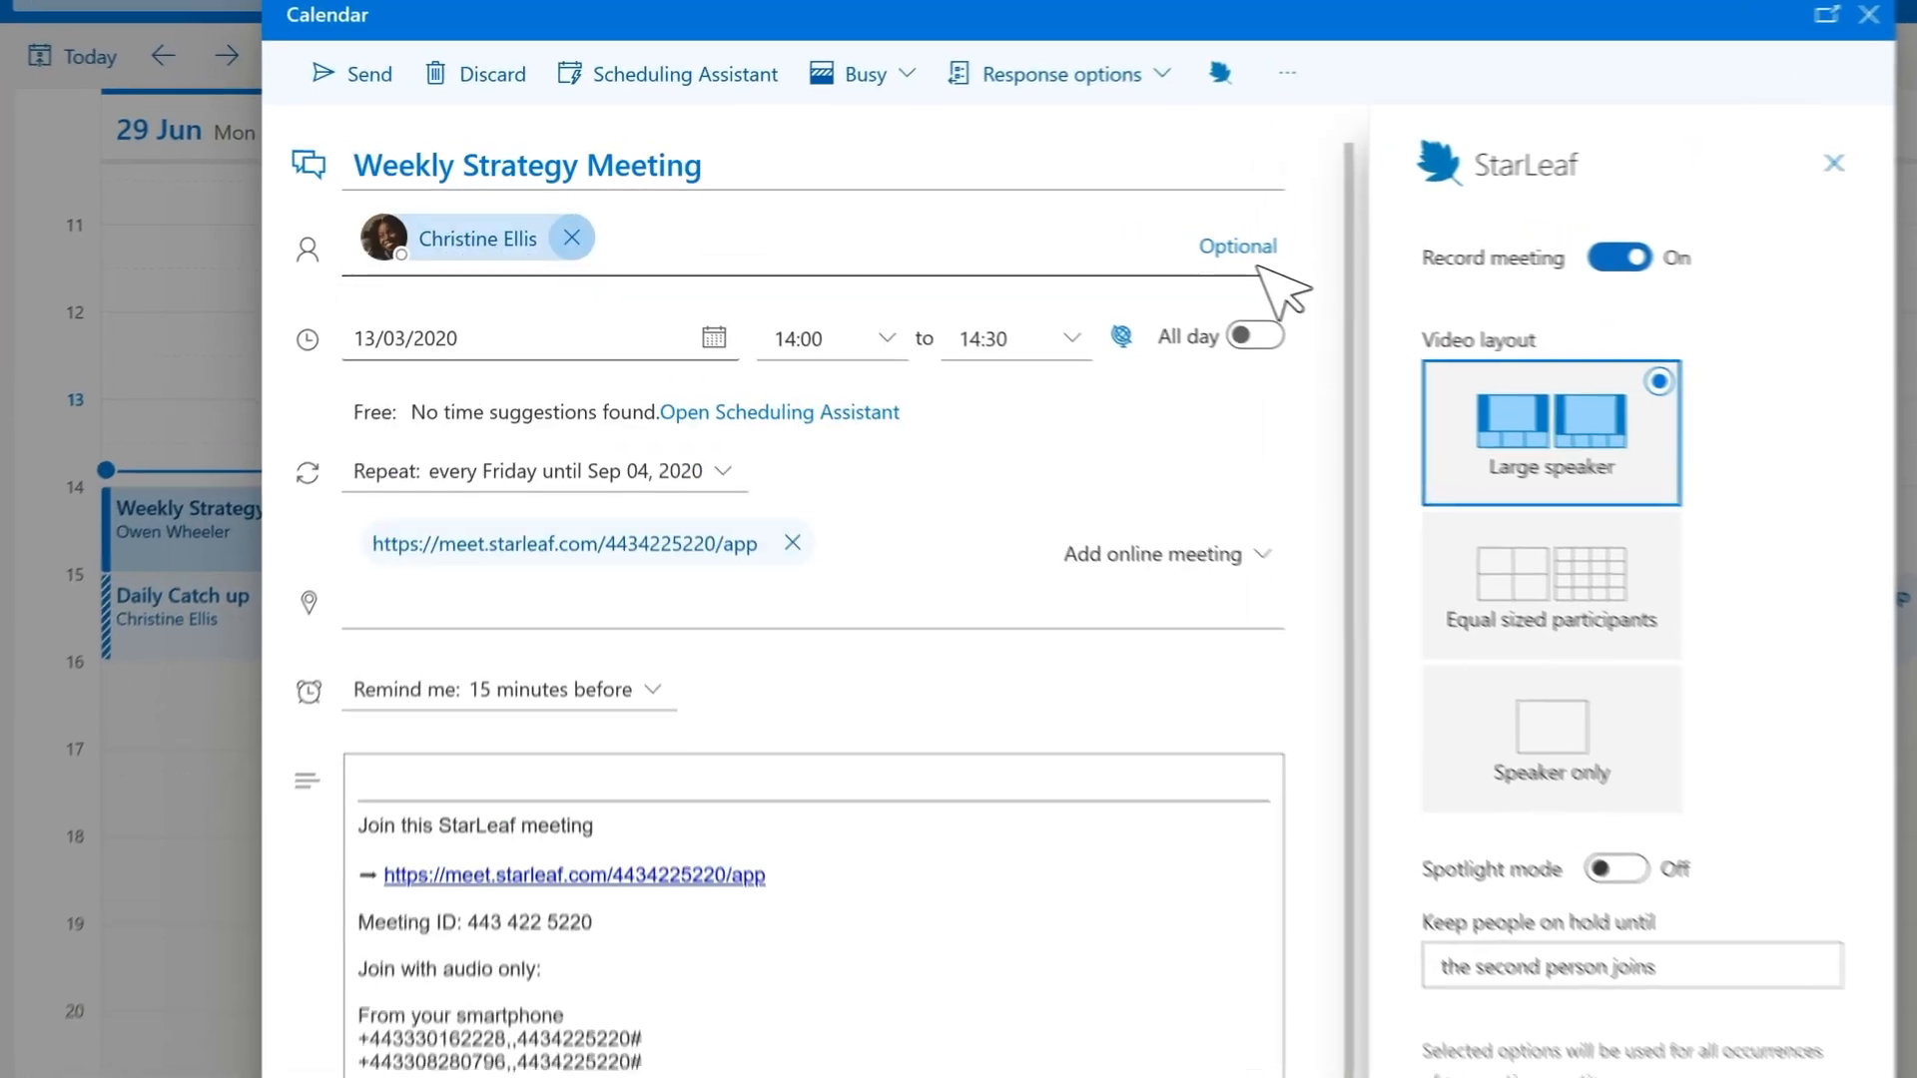
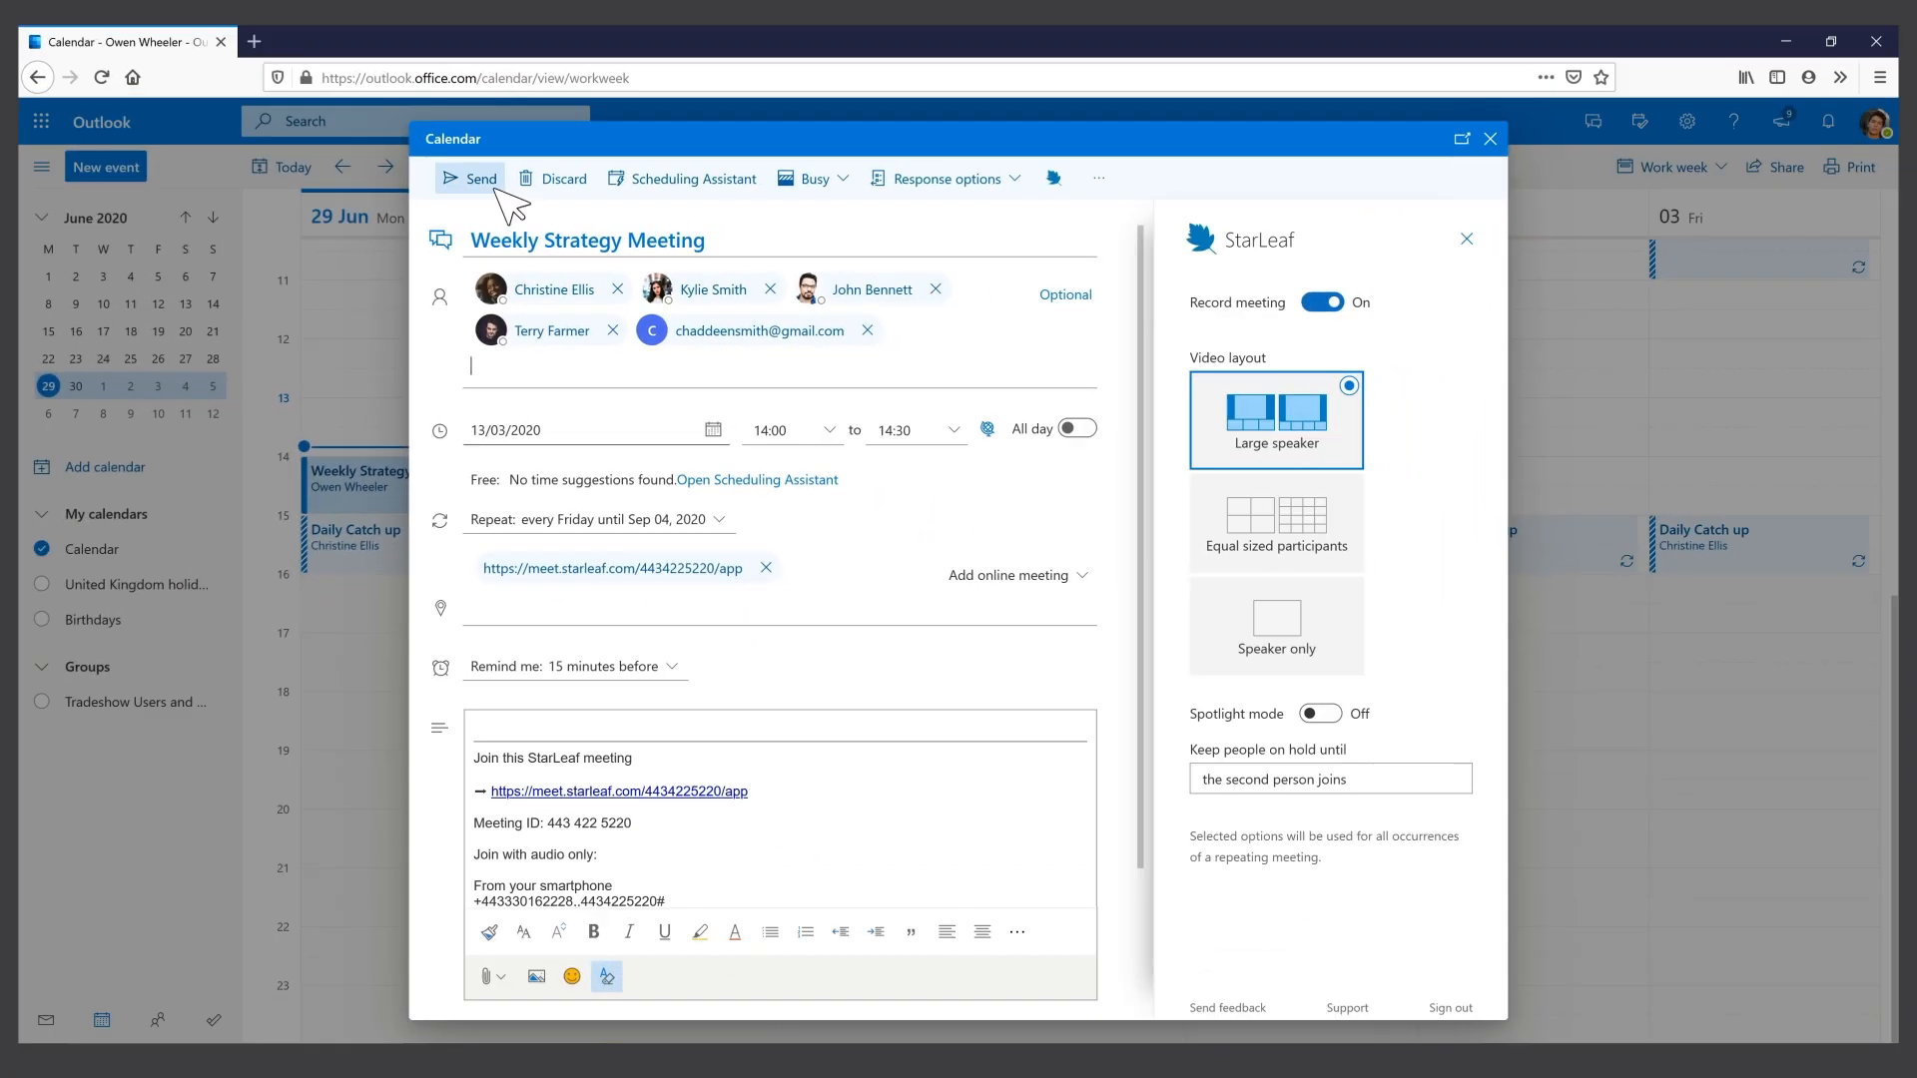
Step: Send the invitation and view the recurring Weekly Strategy Meeting entry in the calendar
click(476, 178)
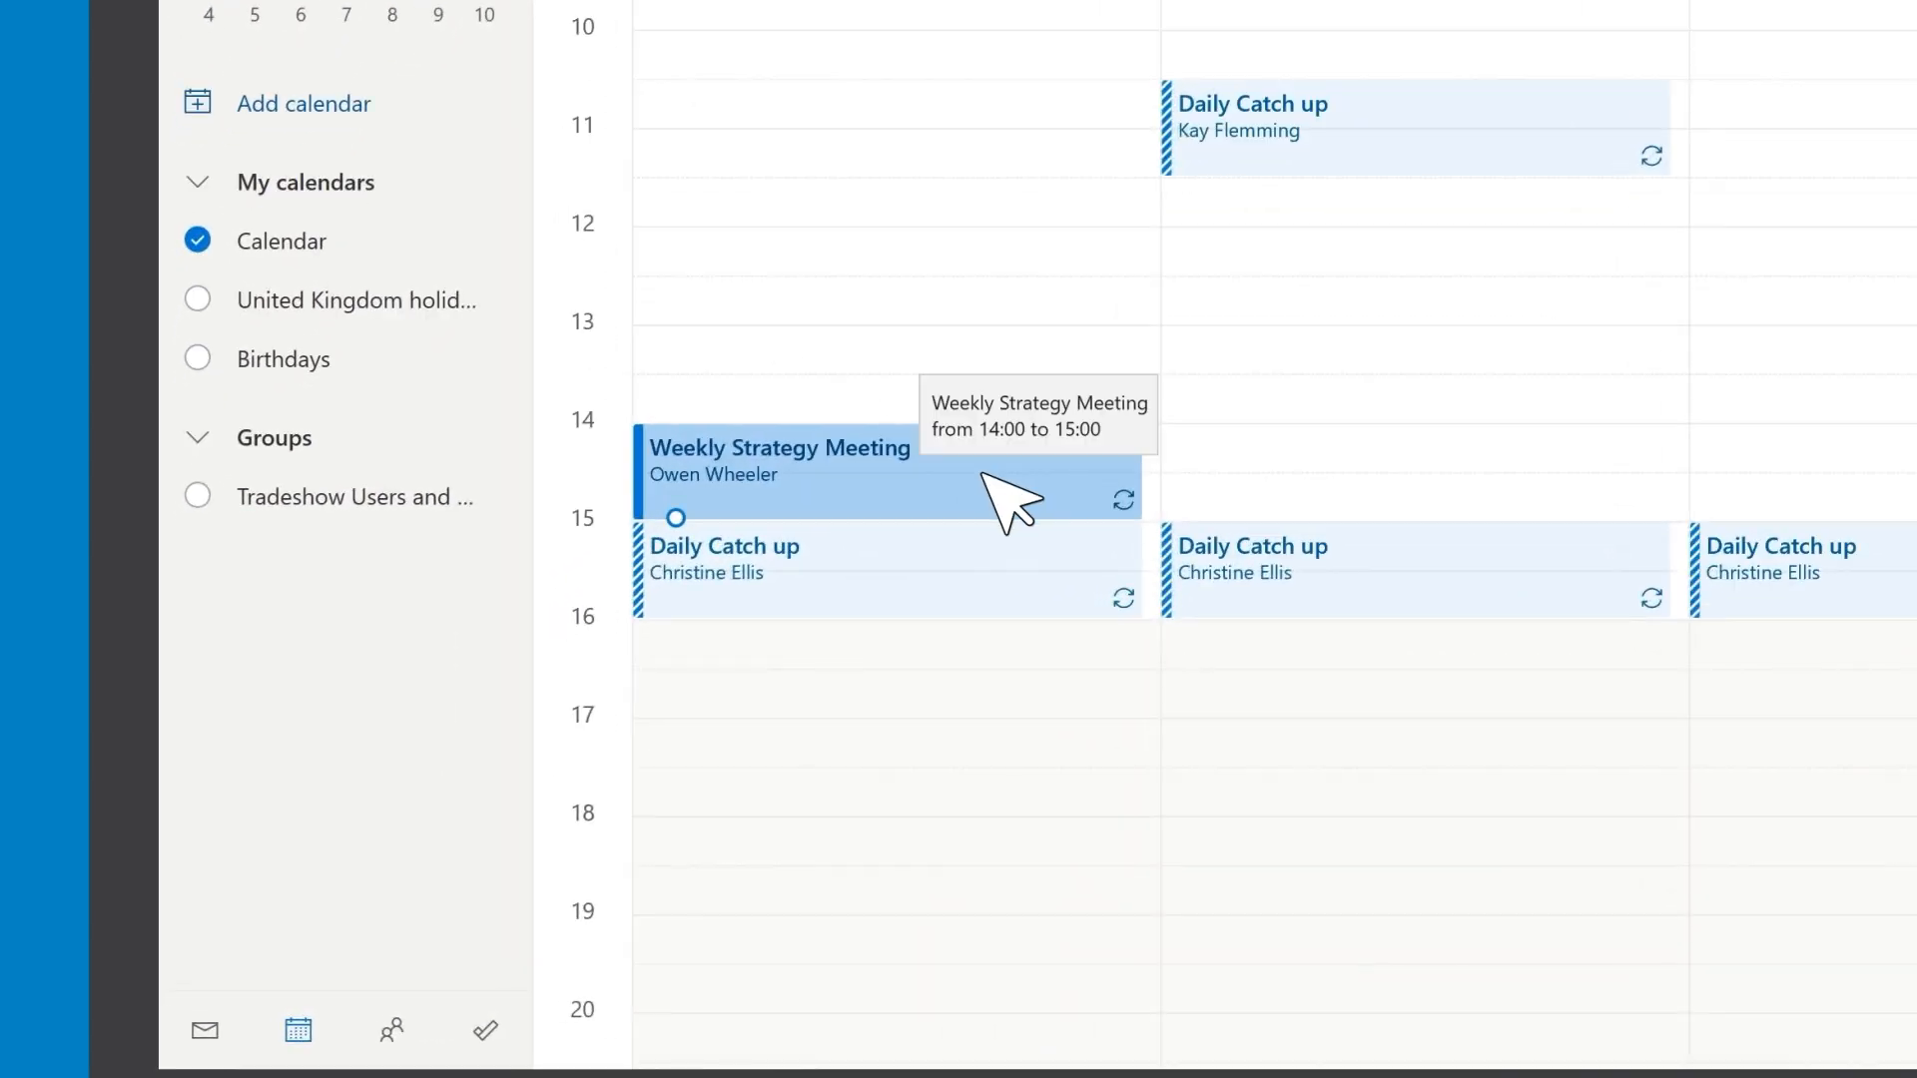
double_click(777, 448)
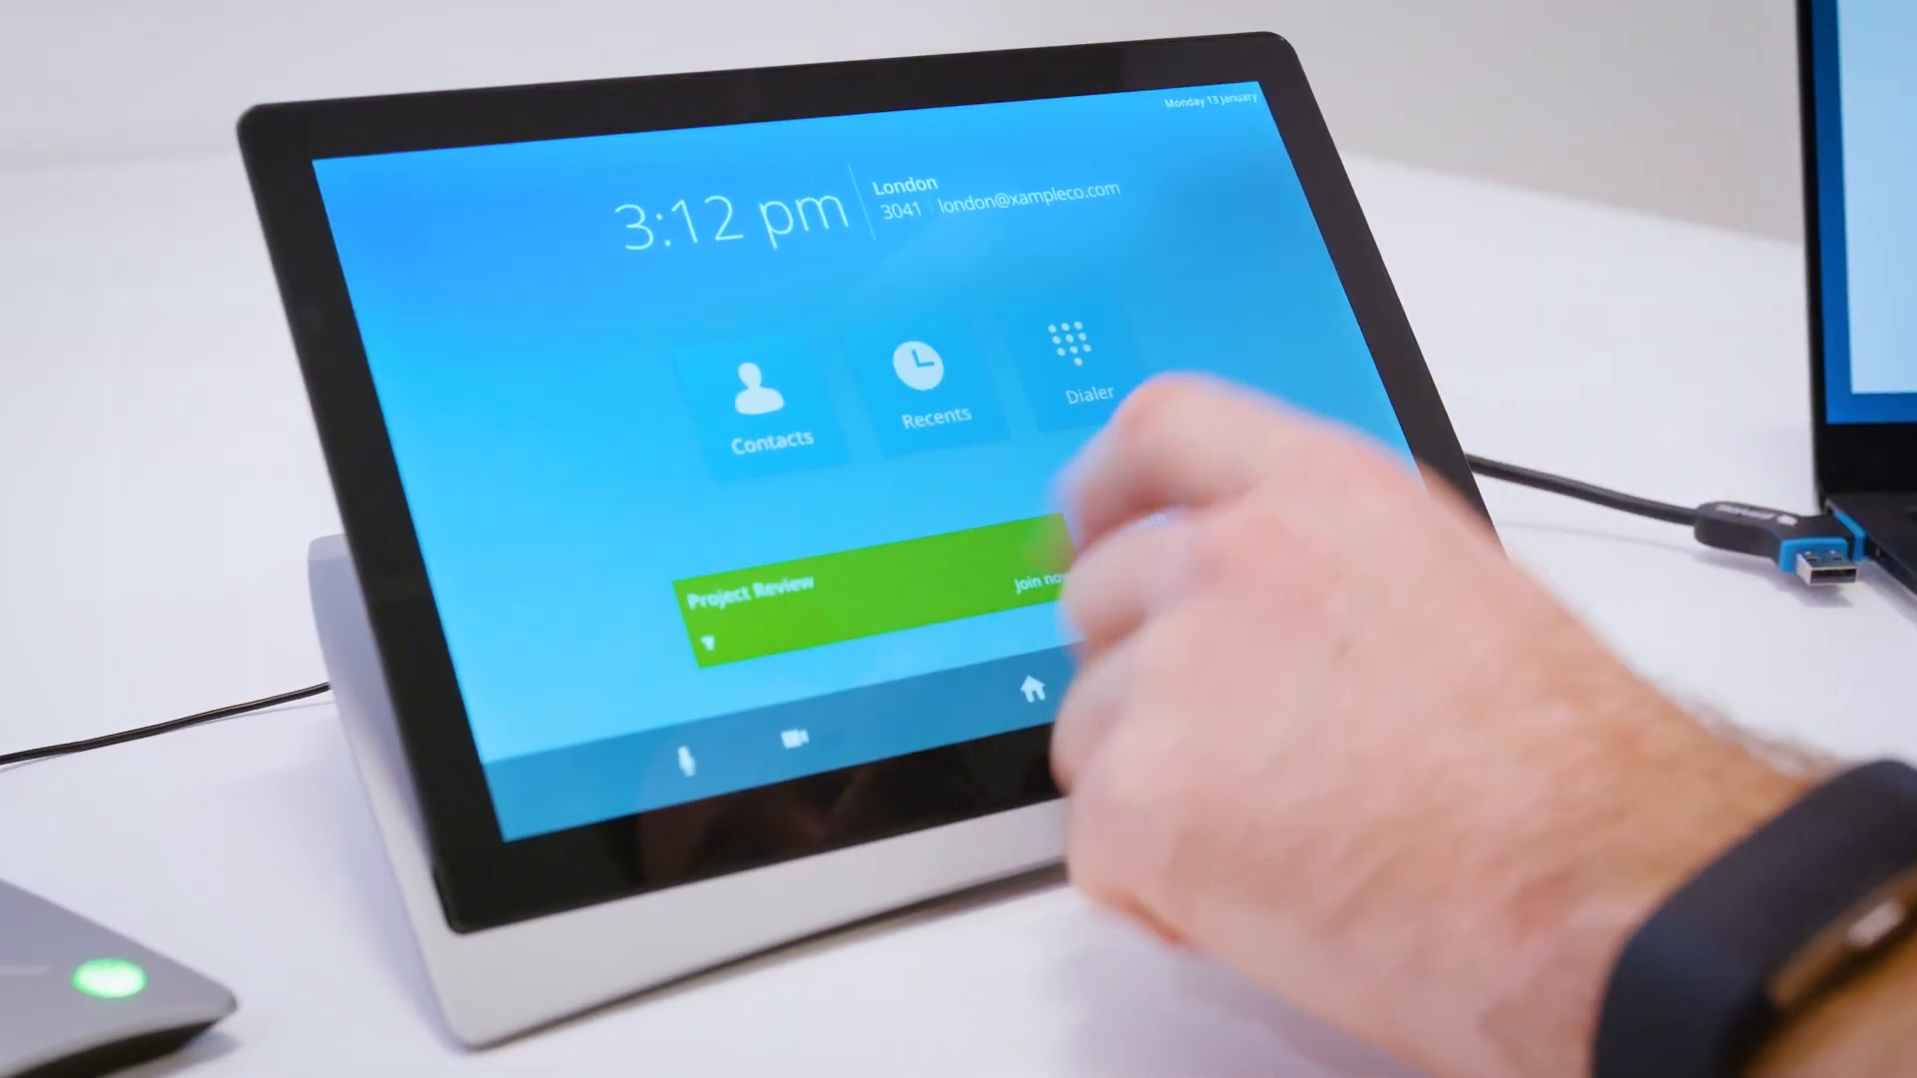
click(1038, 577)
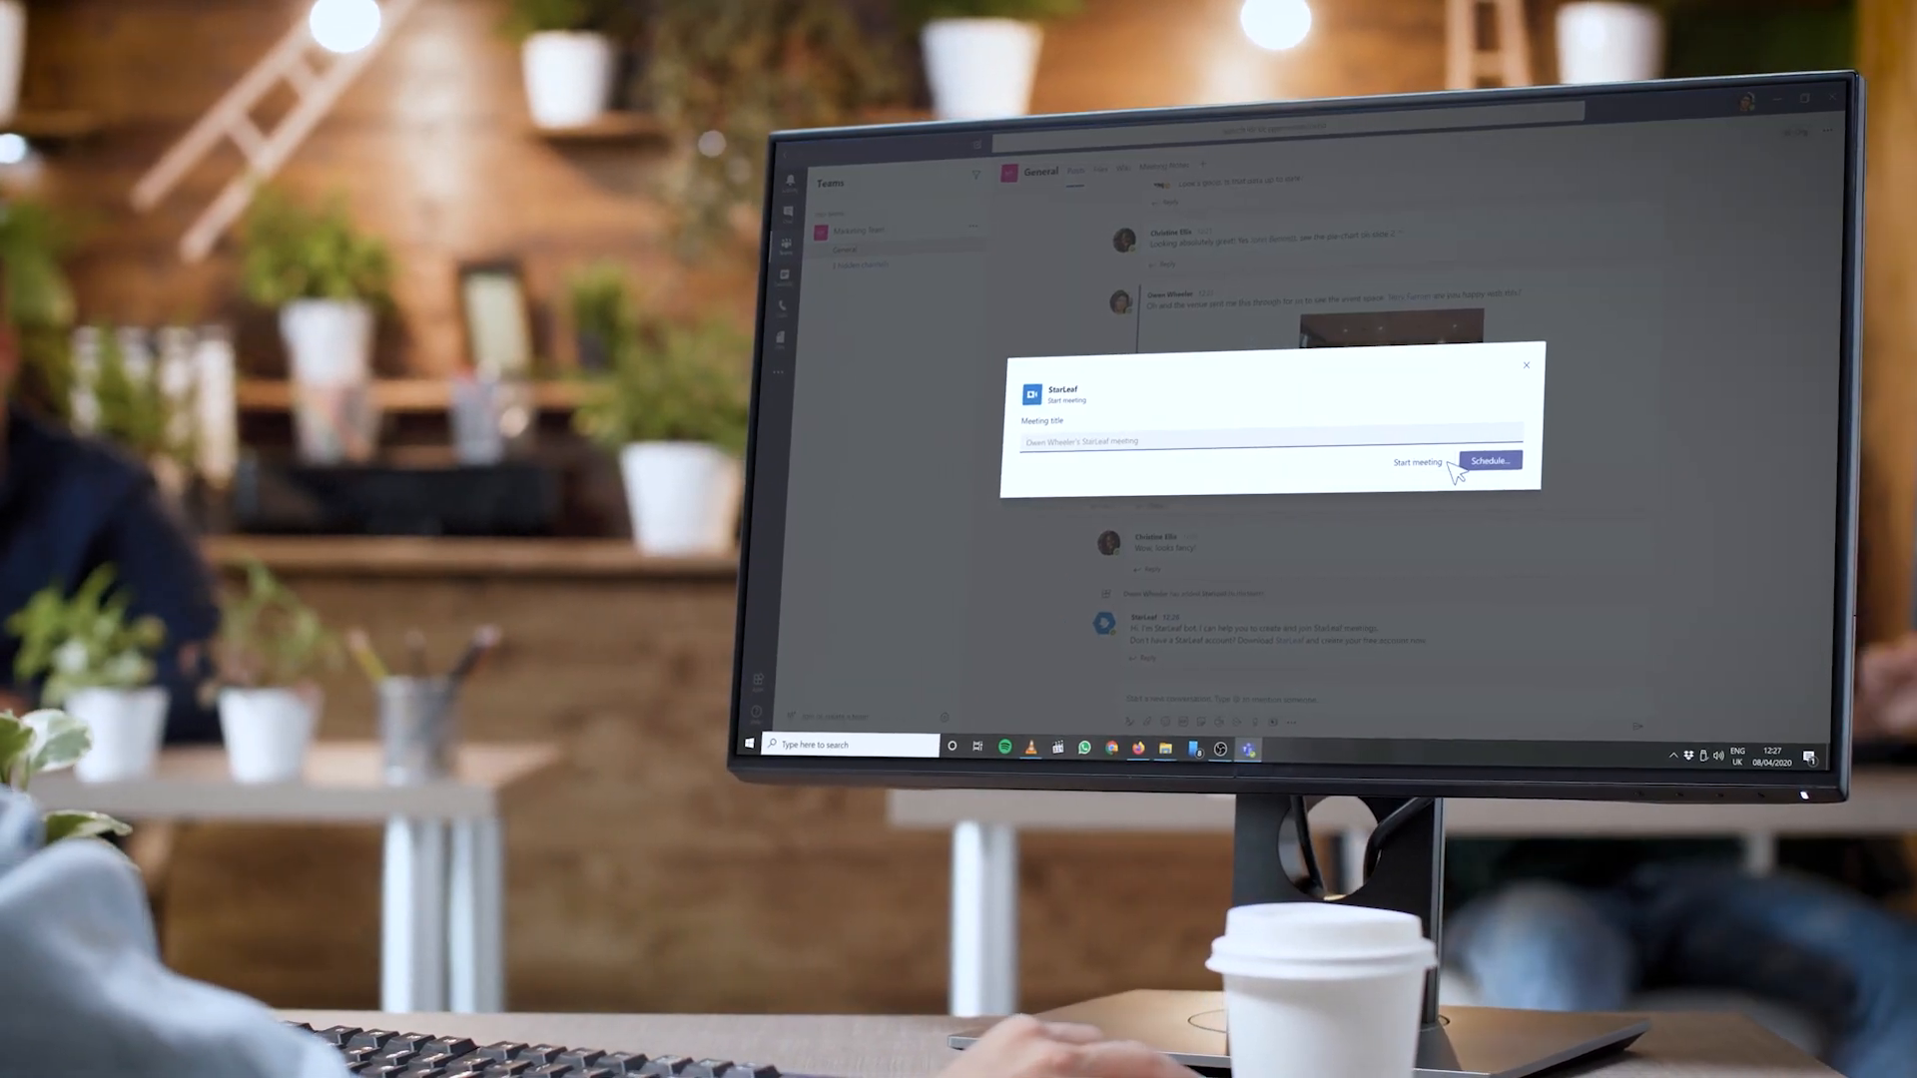
click(1418, 461)
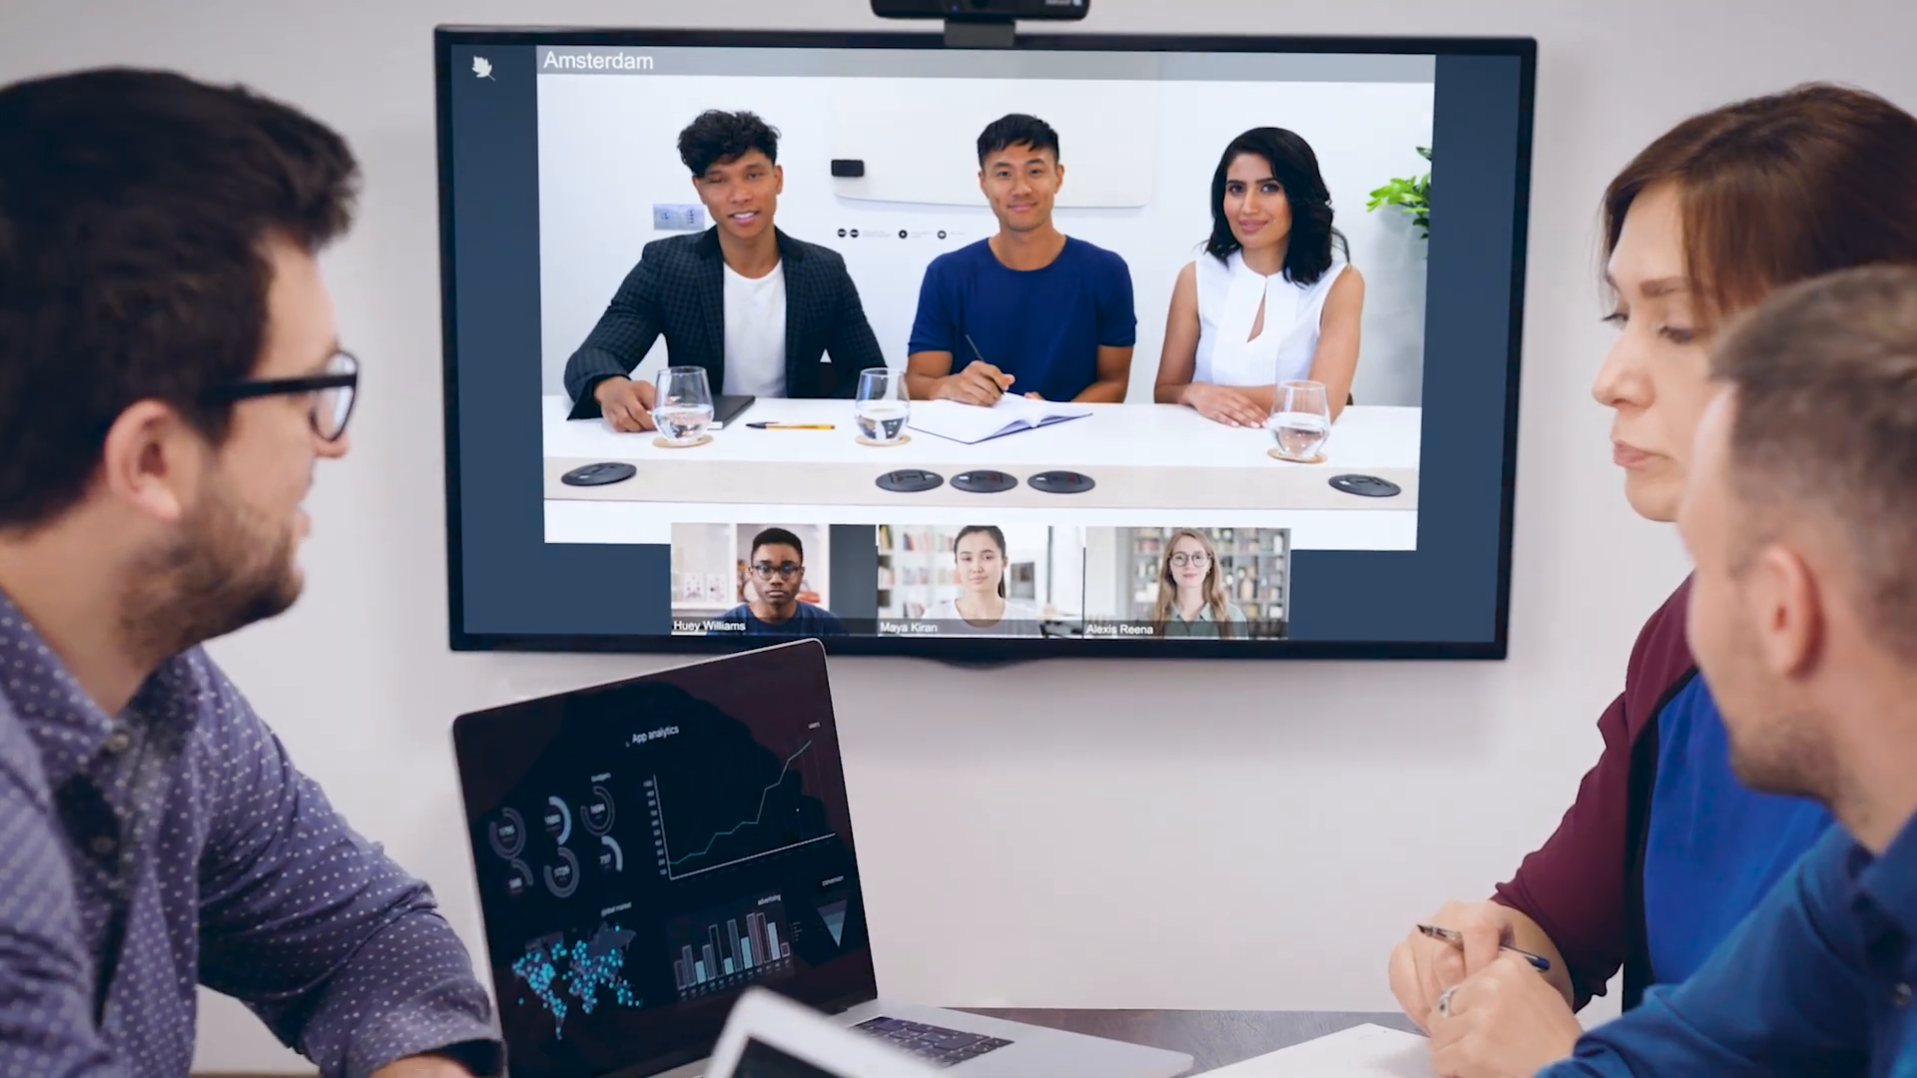